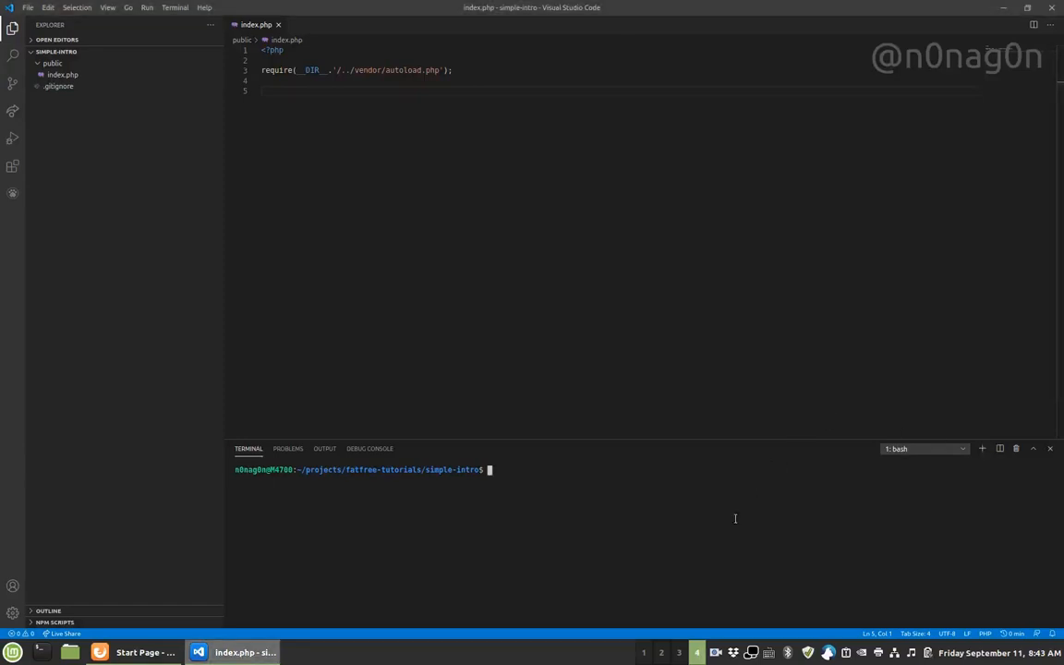
text(com)
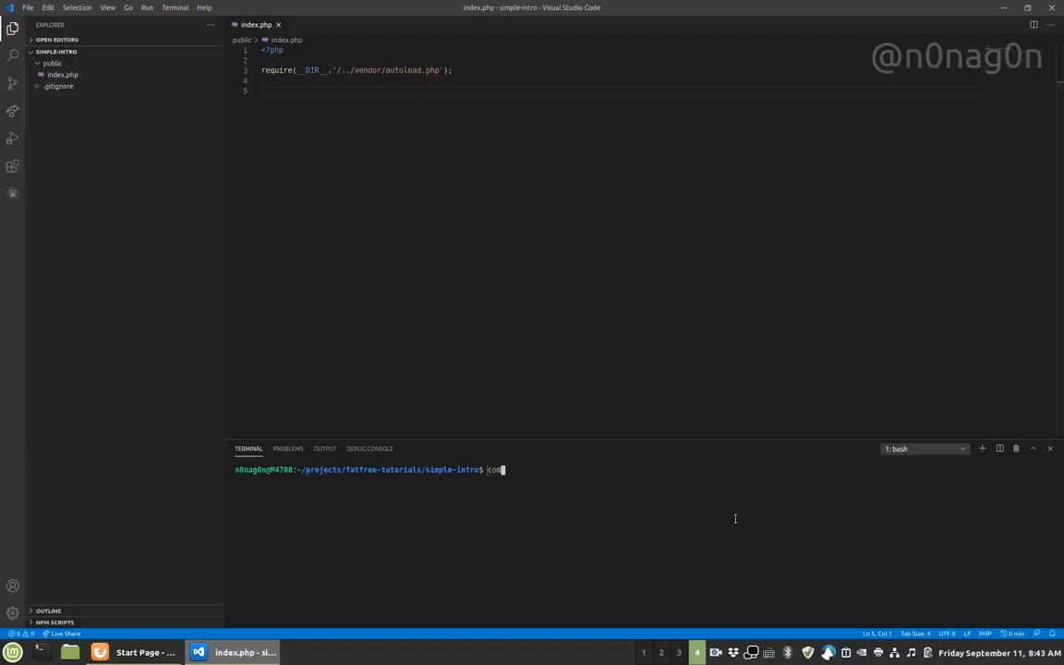
text(mposer)
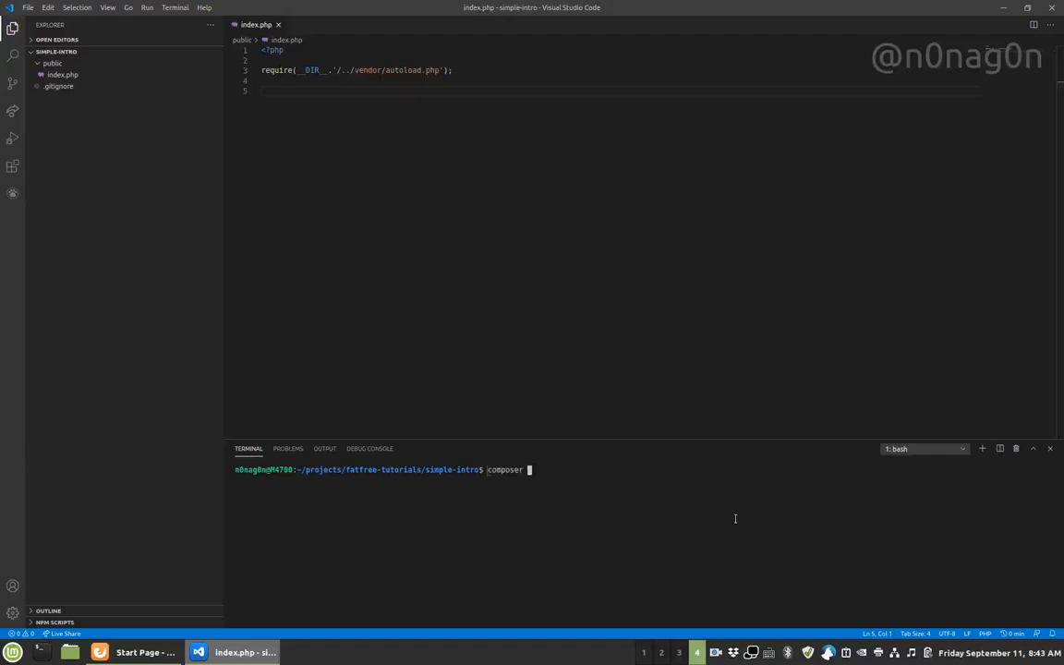
text(require)
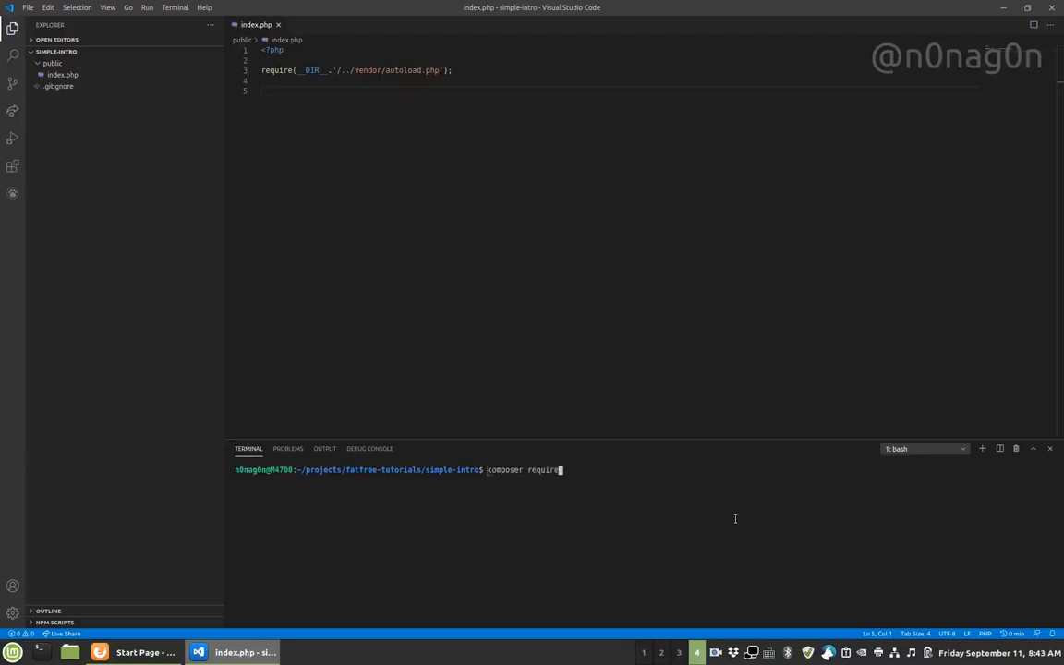
text(bcs)
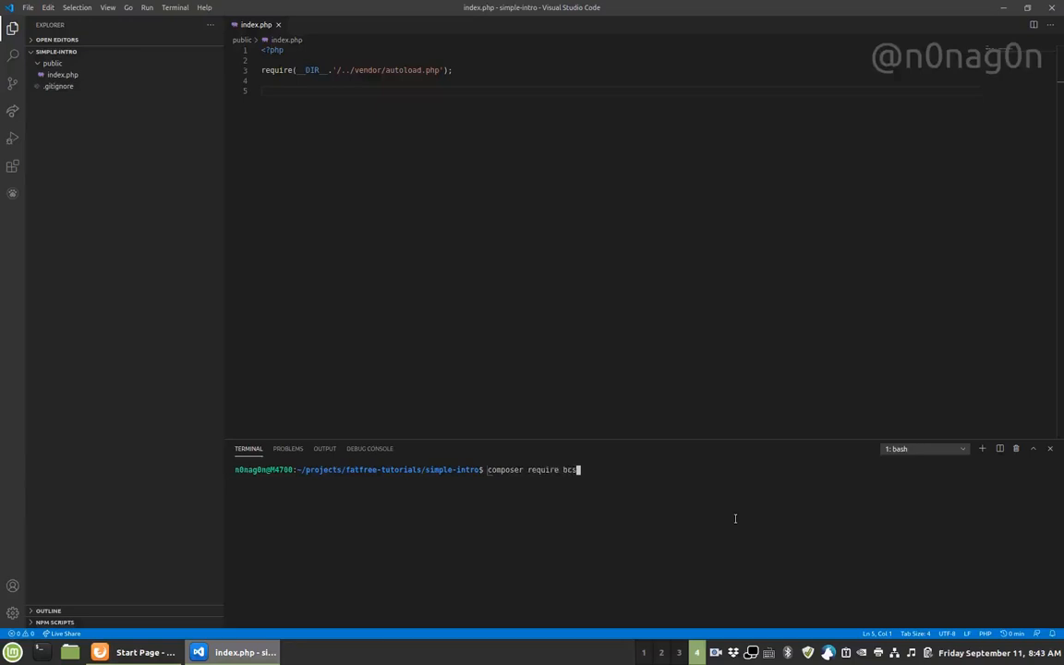
text(osca/fatfree-core)
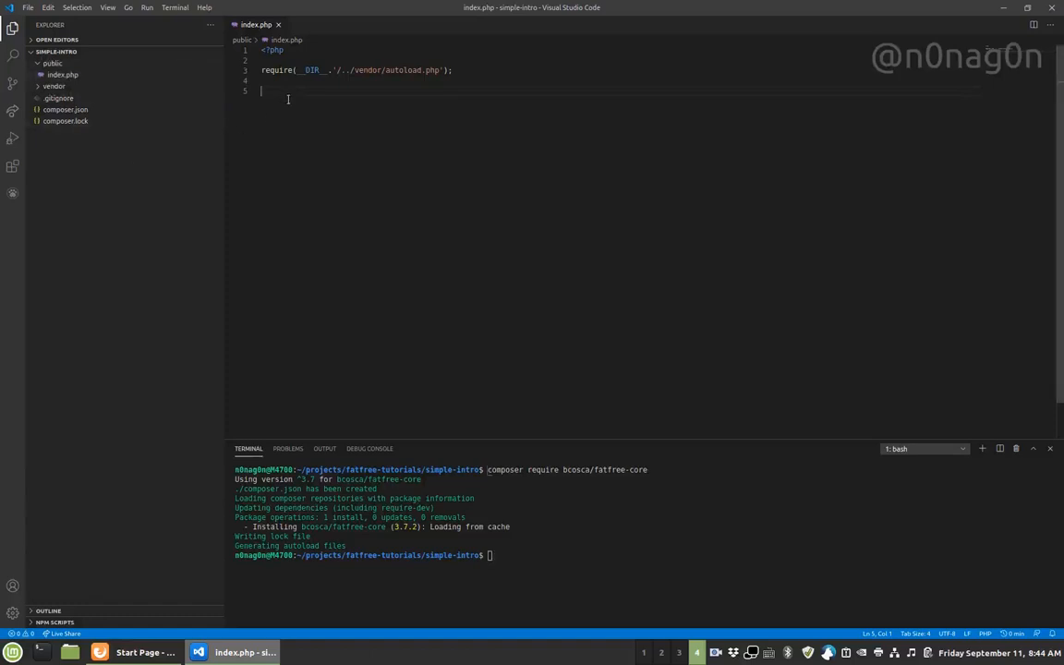
text($fw)
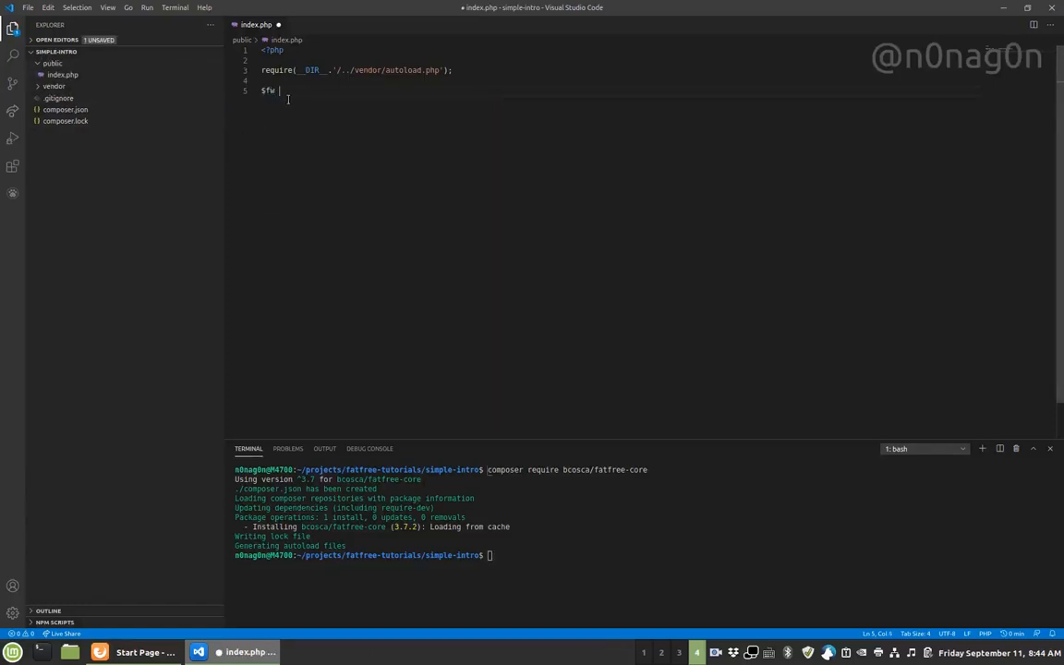
text(=)
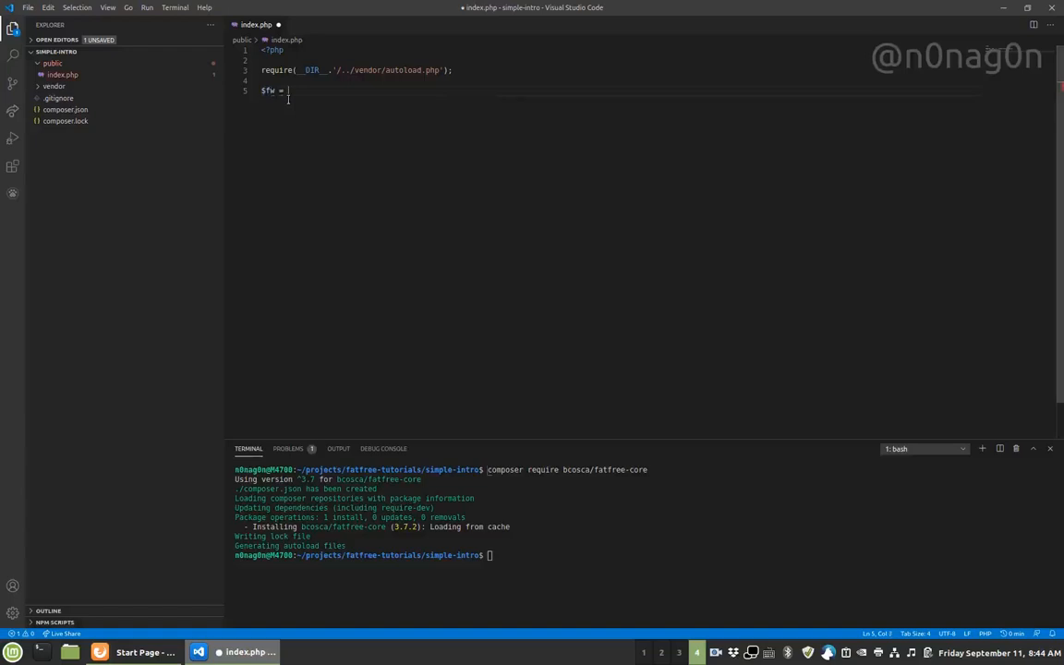
text(Base::insta)
text($fw->route('GET /)
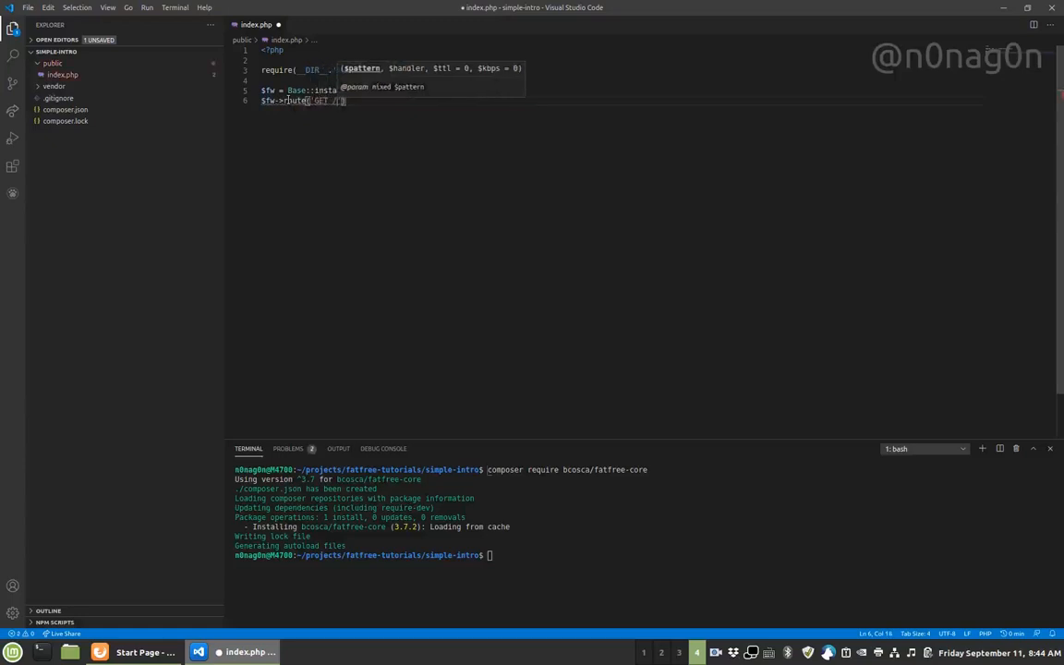
text(function($fw)
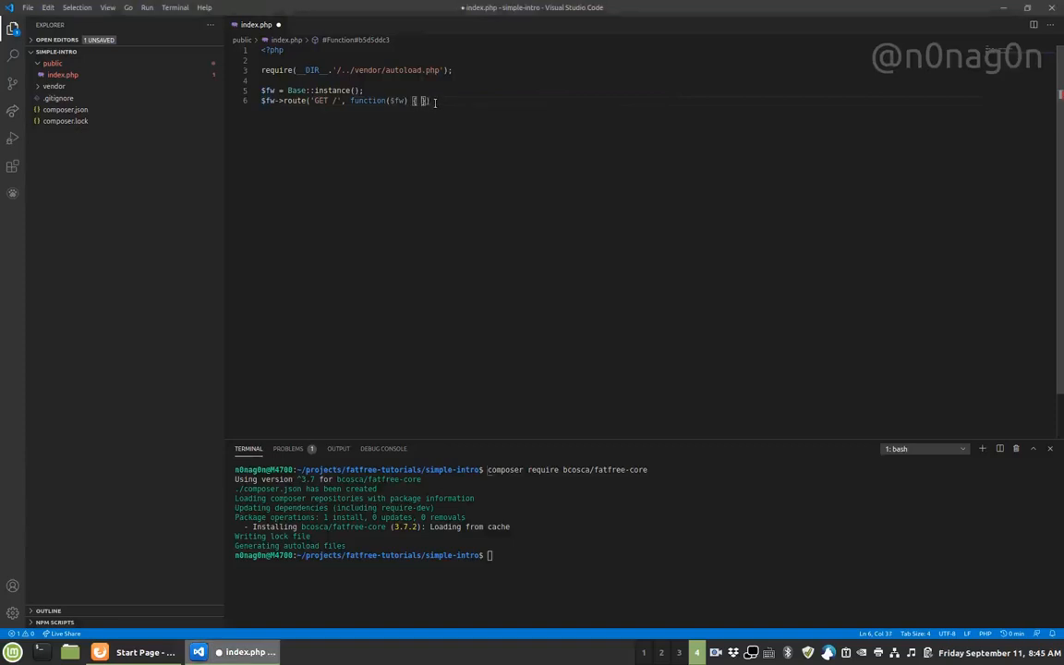
text(echo)
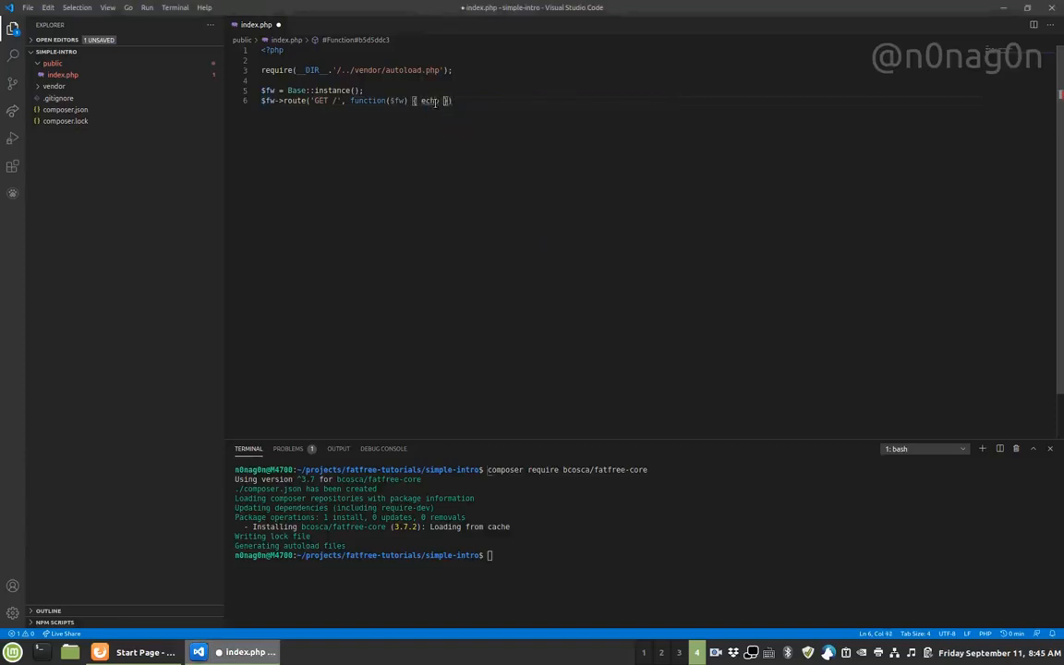
text("Hello World")
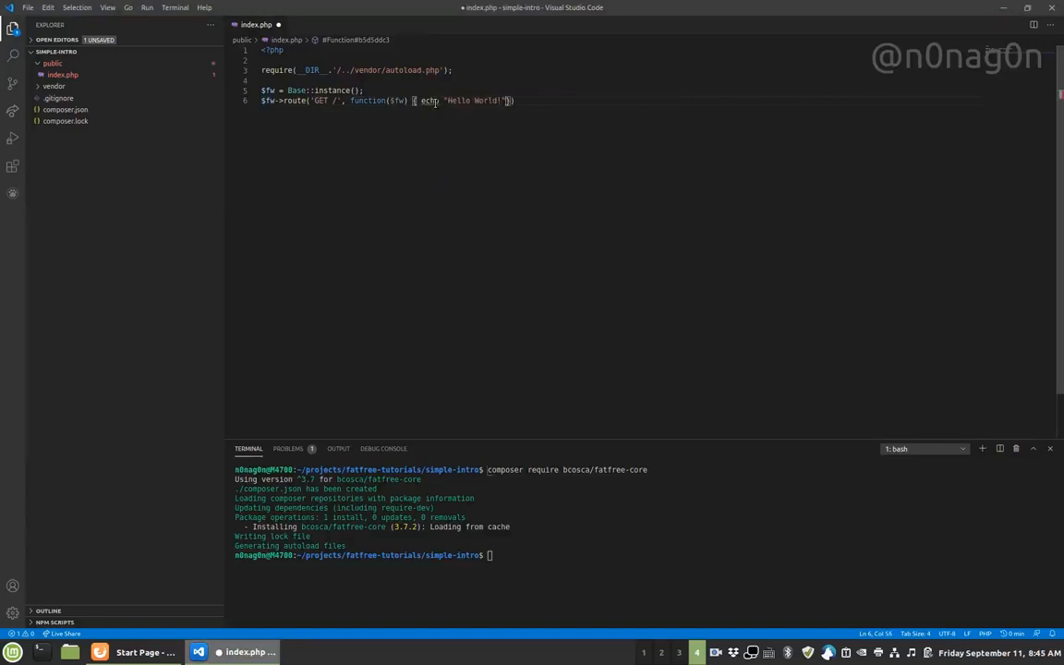
text(;)
text($fw->)
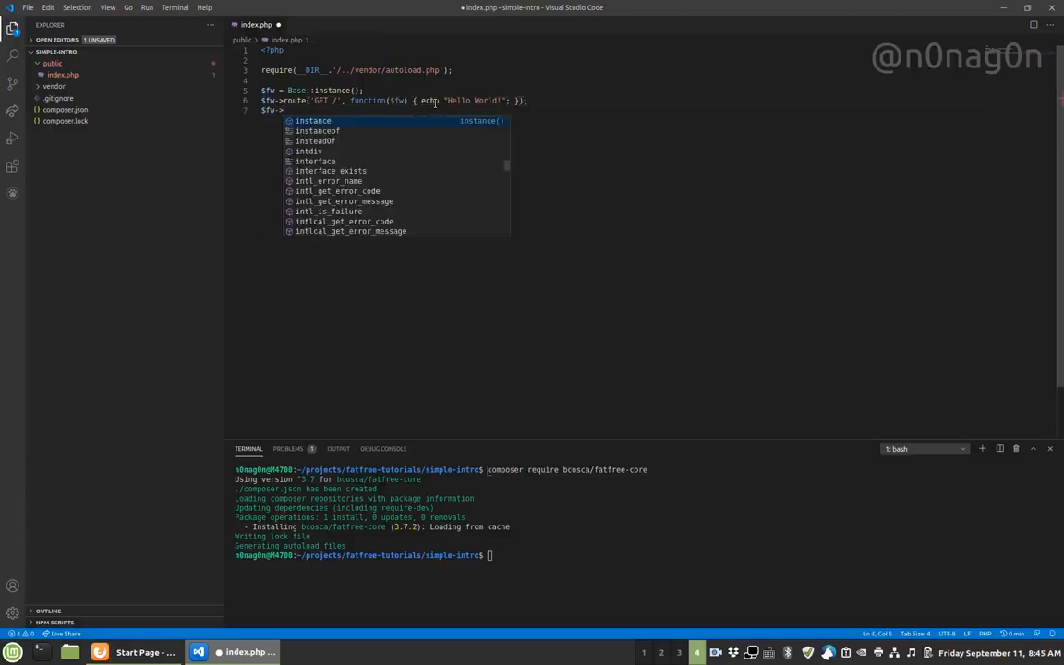
text(run();)
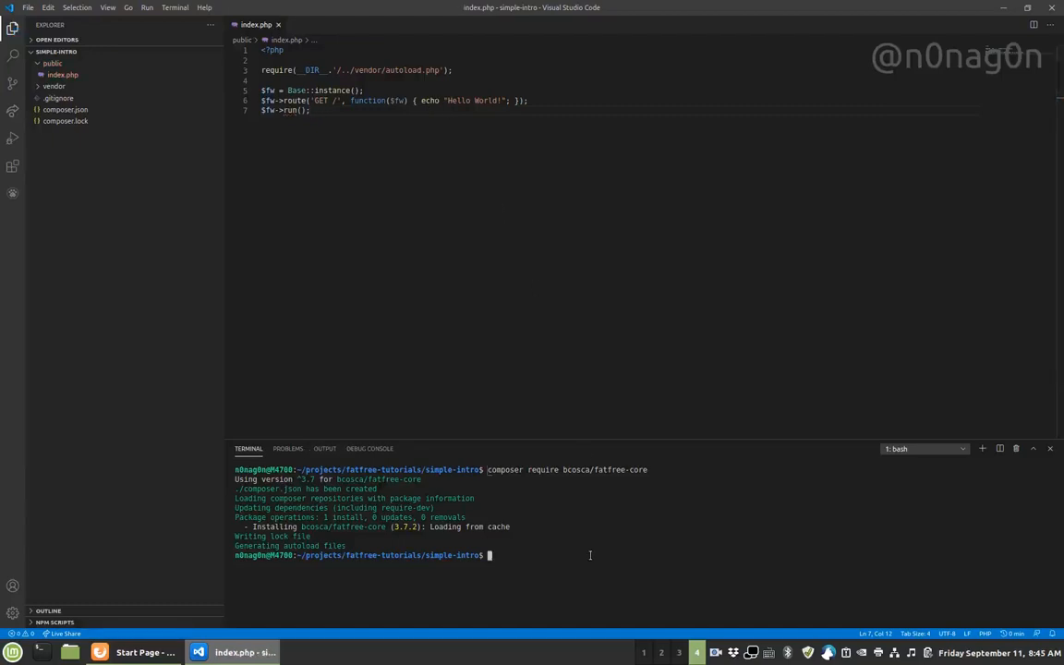
text(php -S localhost:)
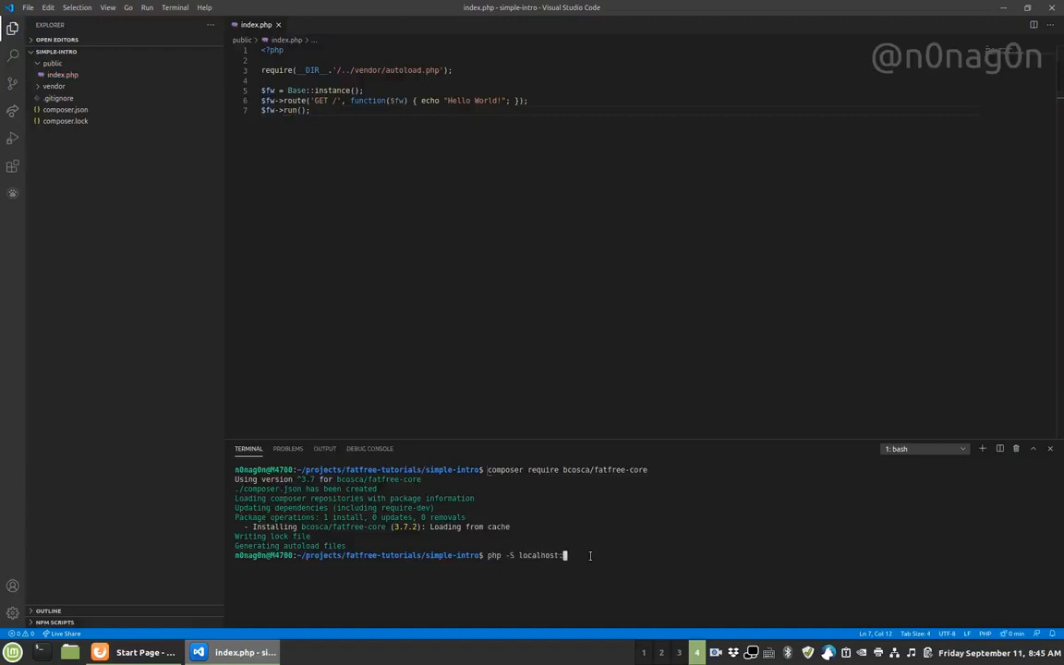
text(8000)
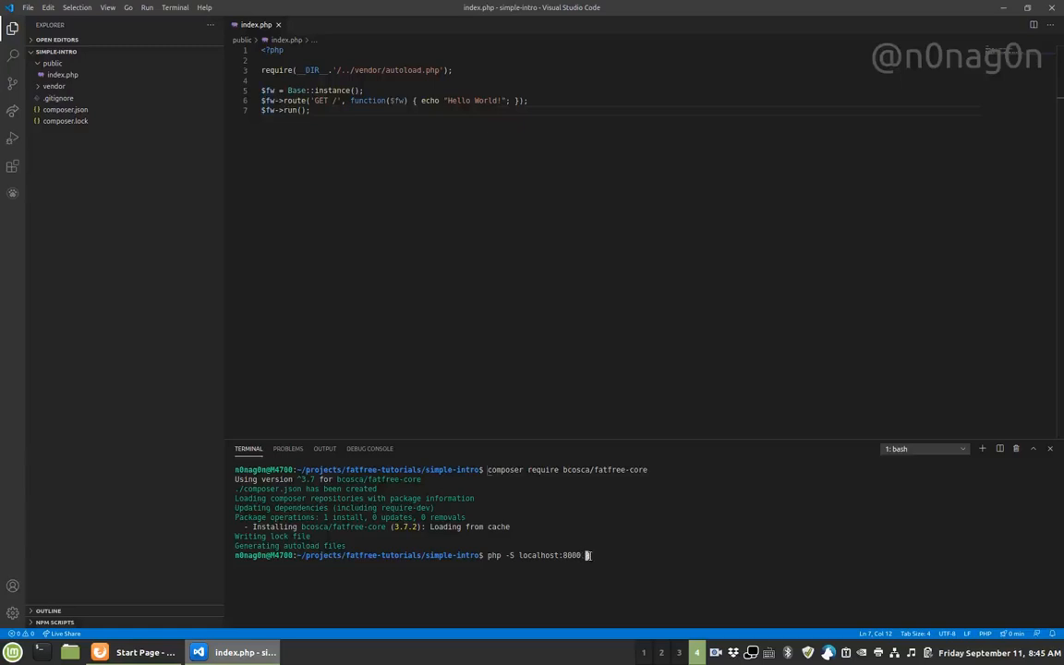
text(-t)
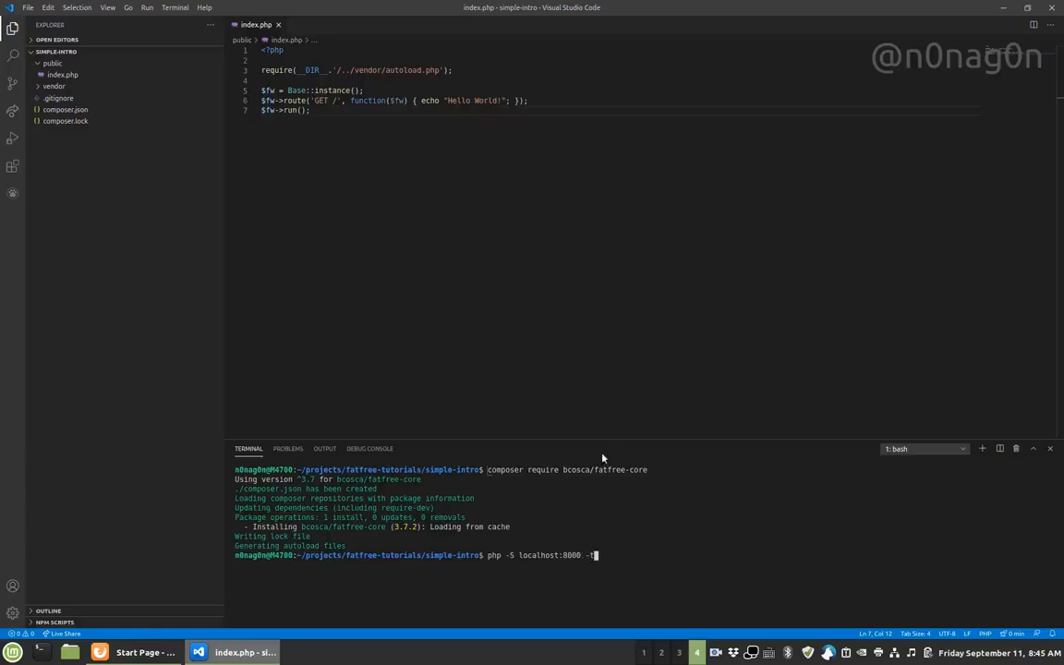
text(public/)
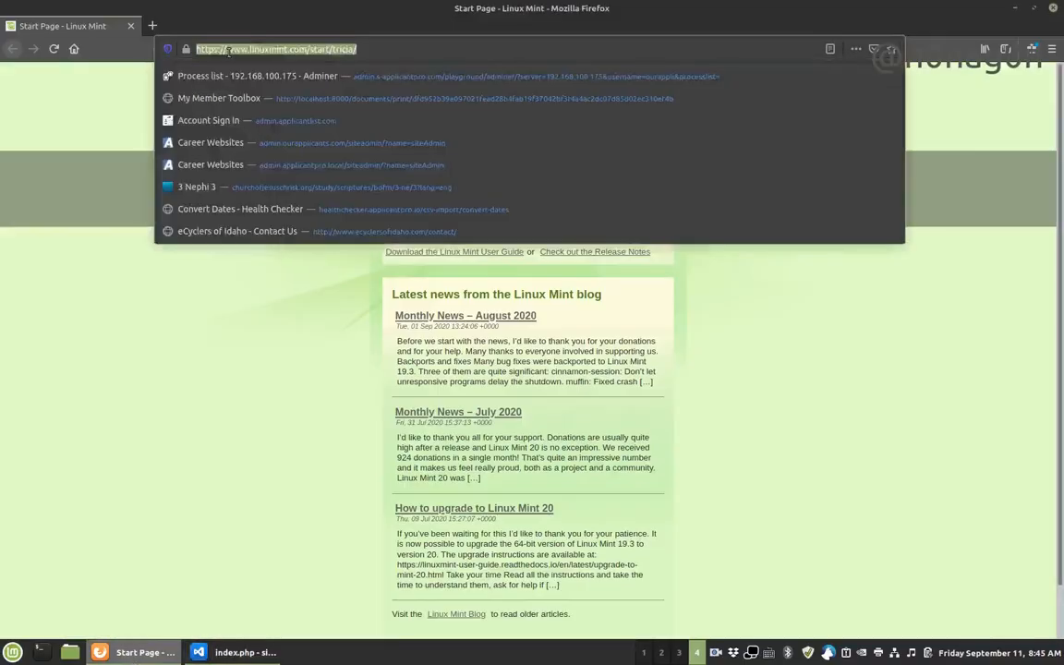
text(localhost:8000)
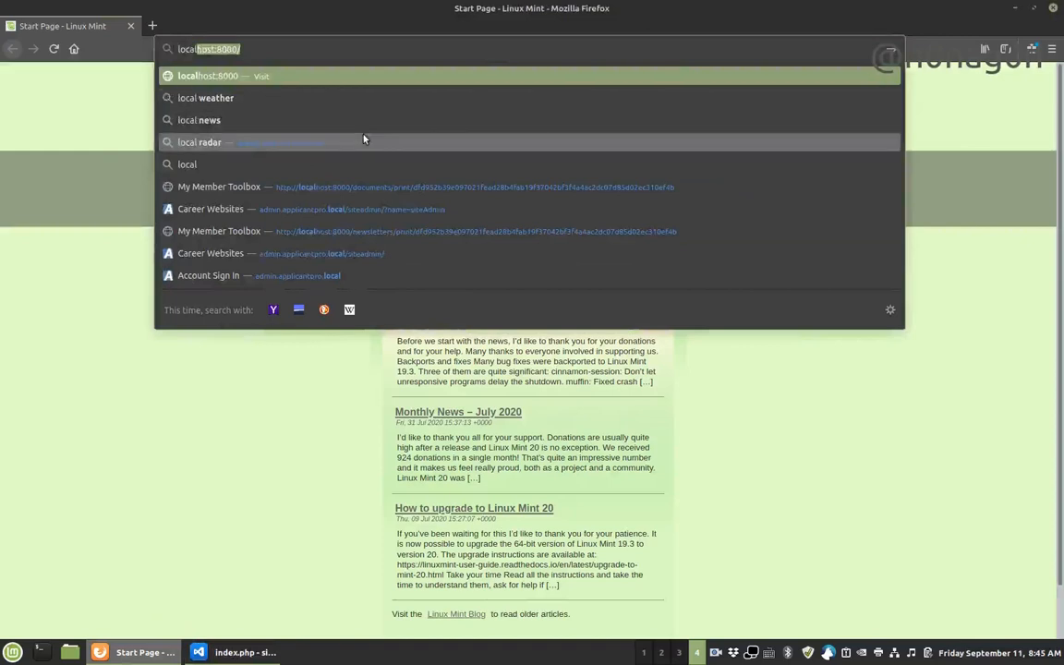